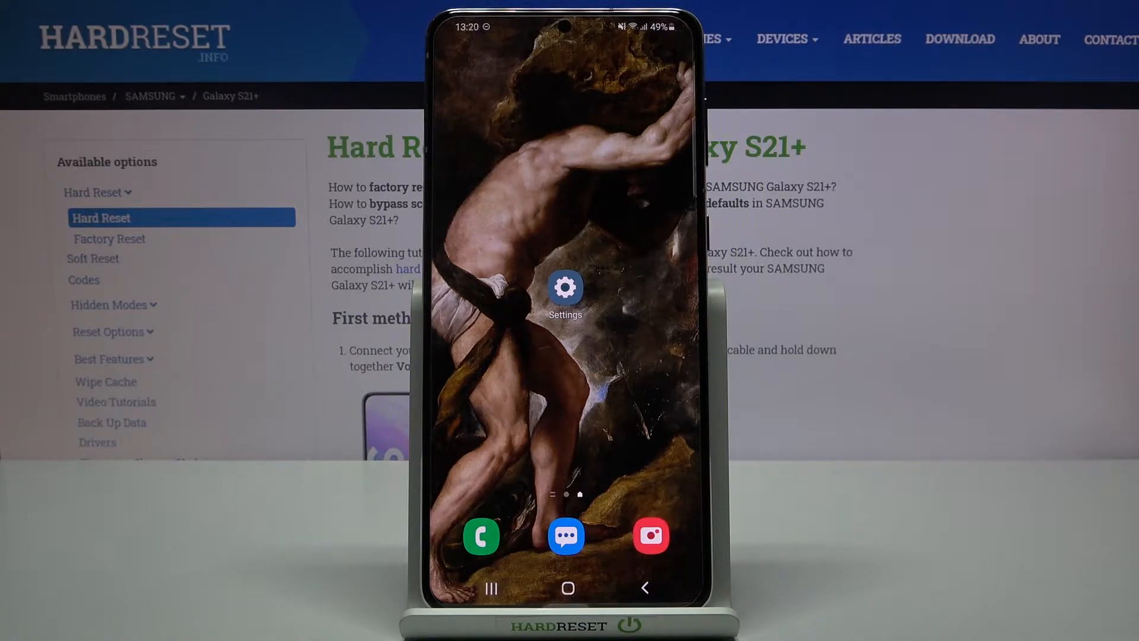
Launch Settings from the home screen to reach the About phone details.
click(564, 286)
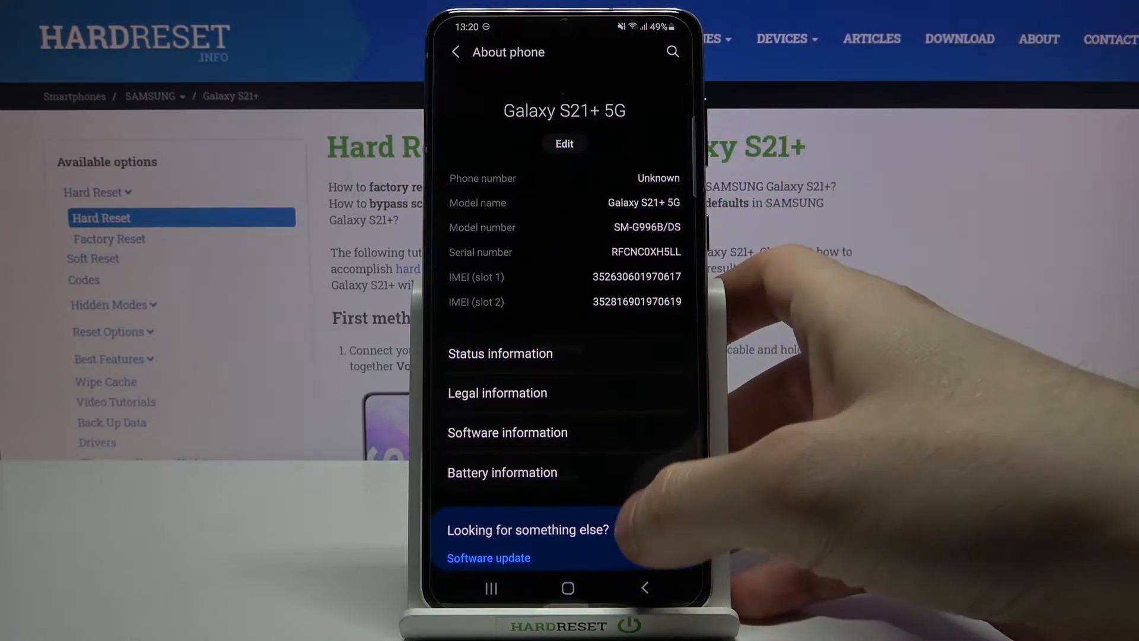
Enable developer mode by tapping Build number in Software information, then go back.
click(508, 433)
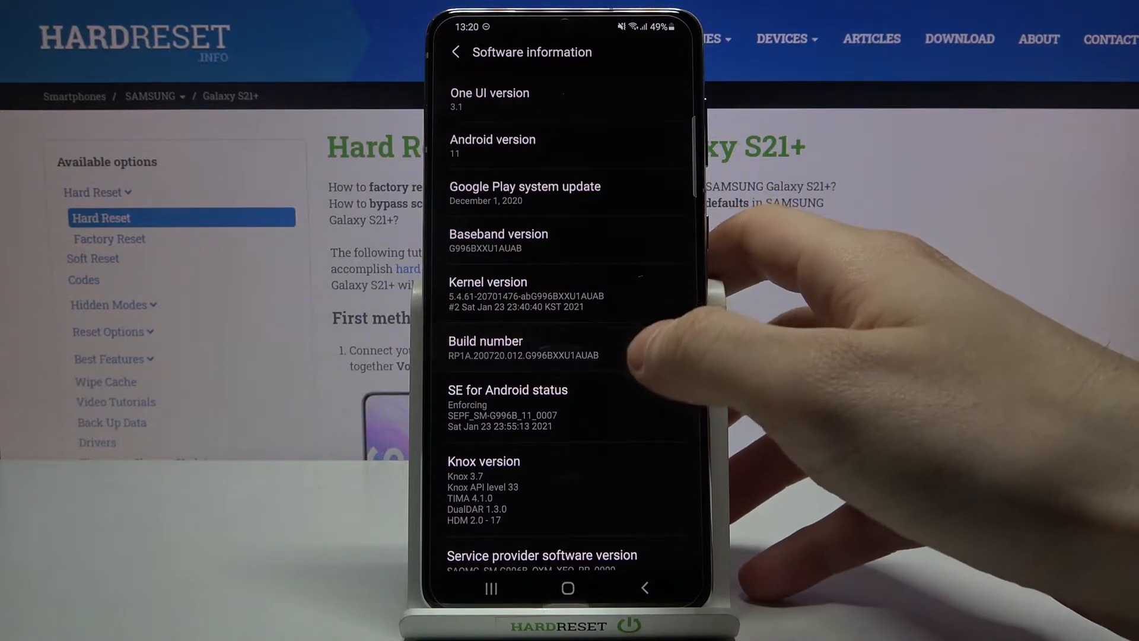
click(485, 340)
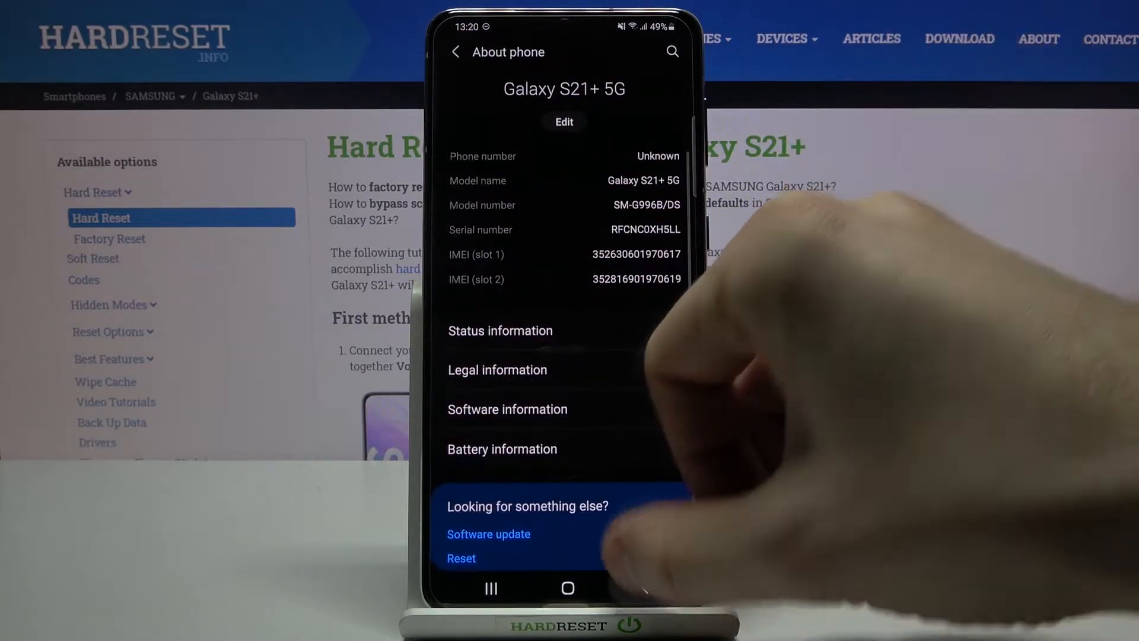
click(454, 51)
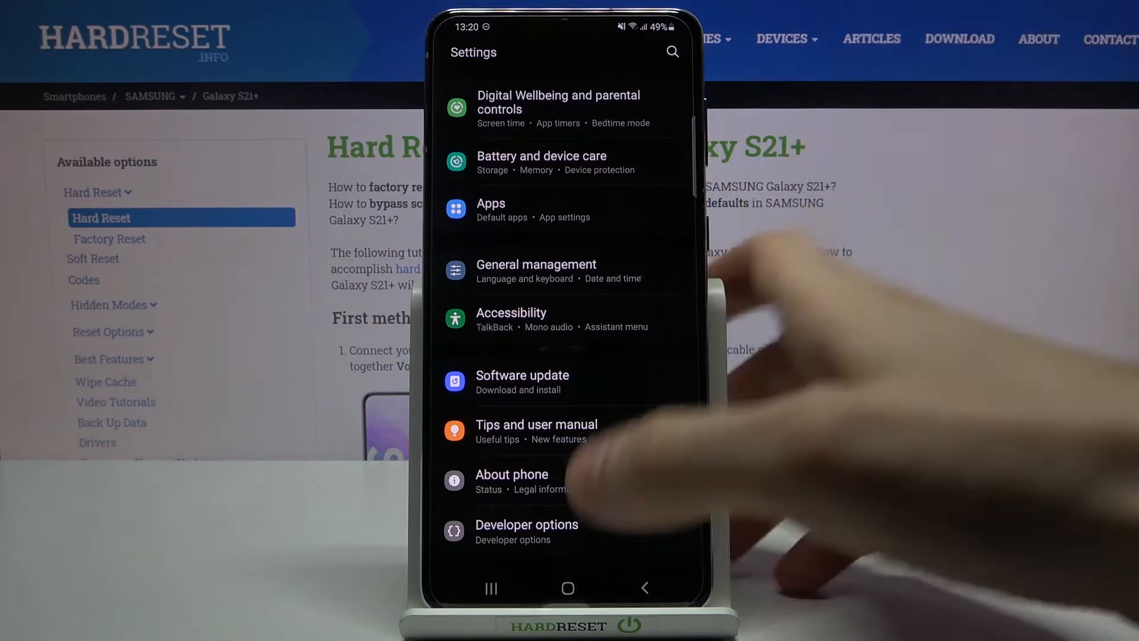
Enter Developer options and scroll through its list of settings.
click(527, 525)
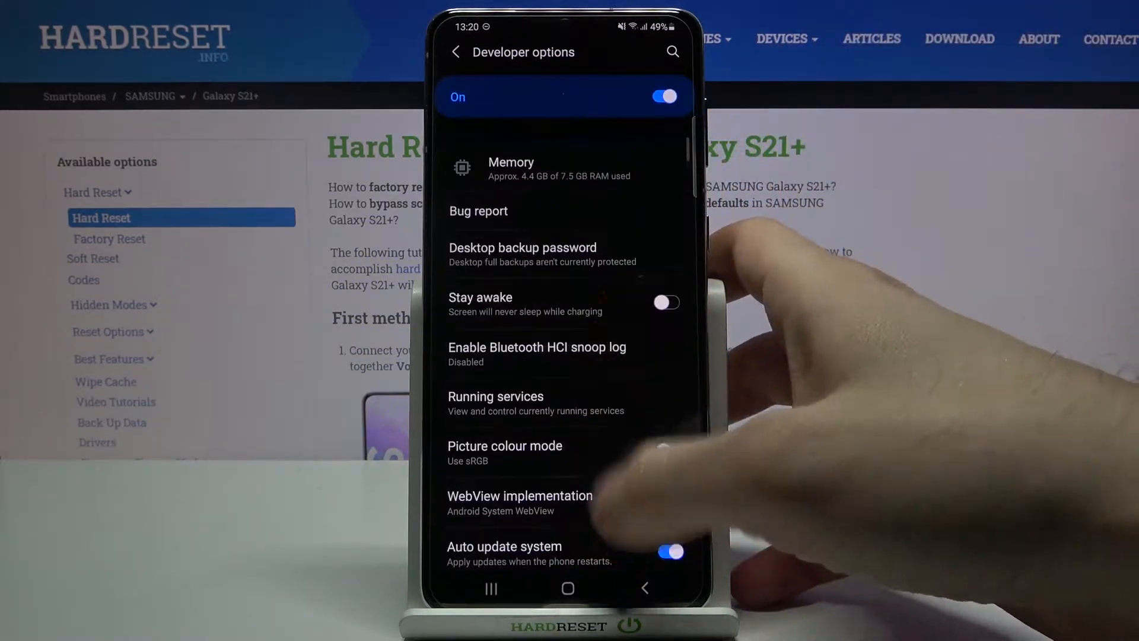
scroll(down, 3)
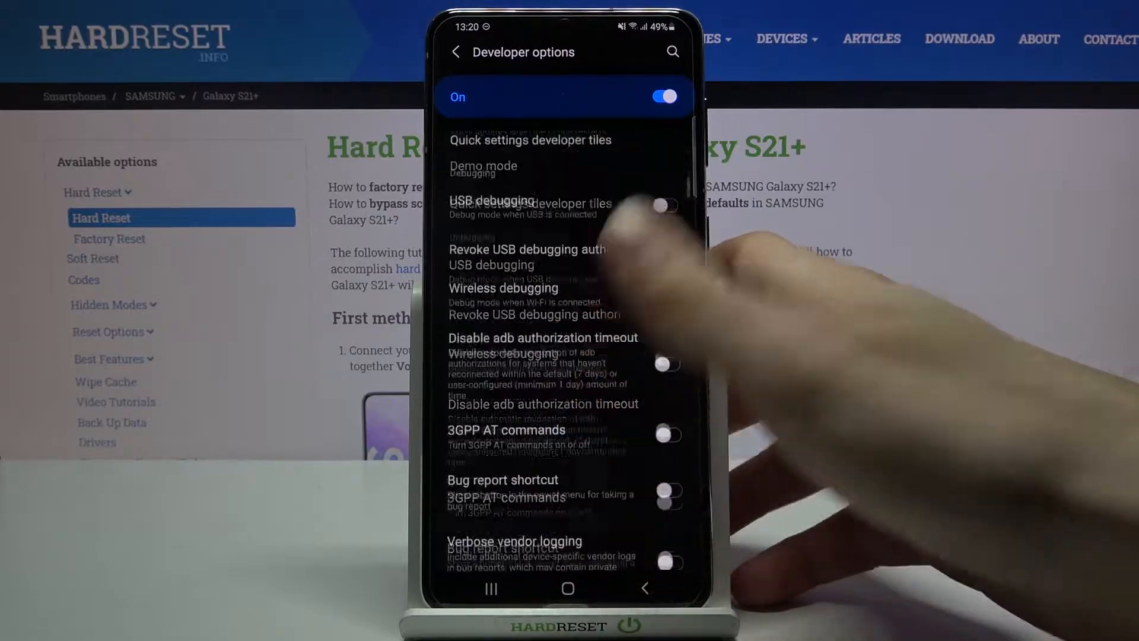
scroll(down, 3)
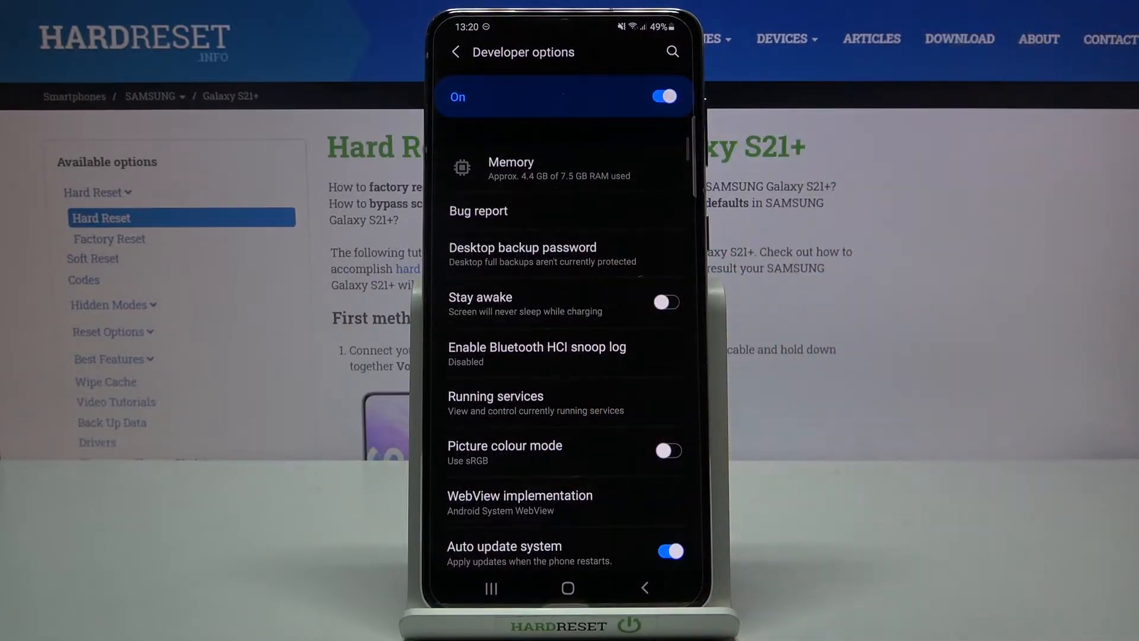
Turn the Developer options toggle off, leave Settings and go Home.
click(662, 96)
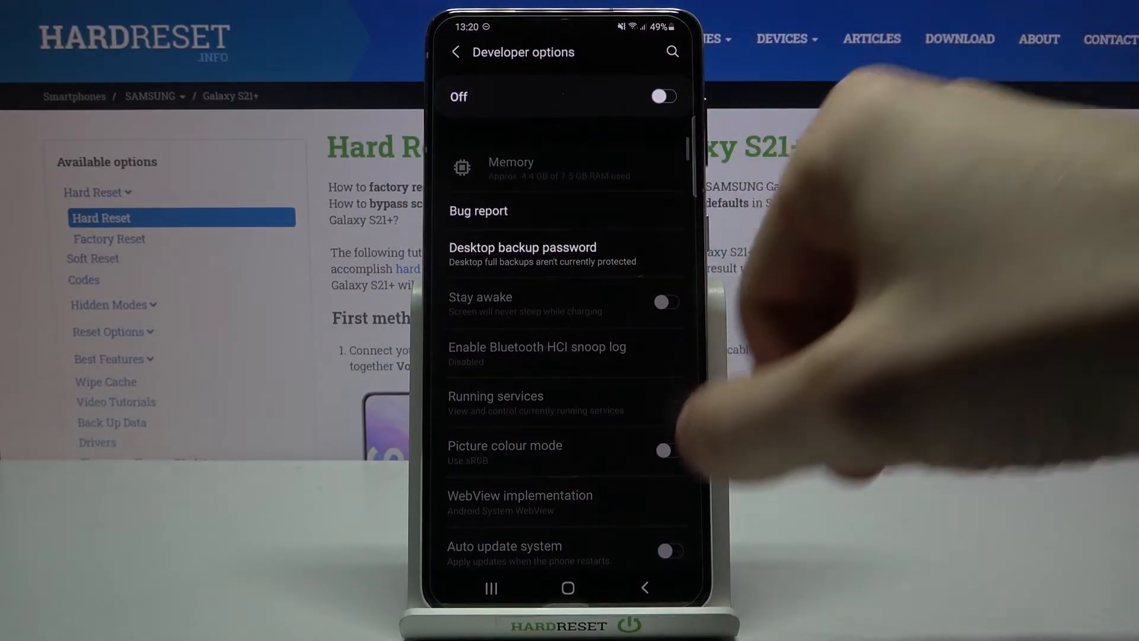
click(456, 52)
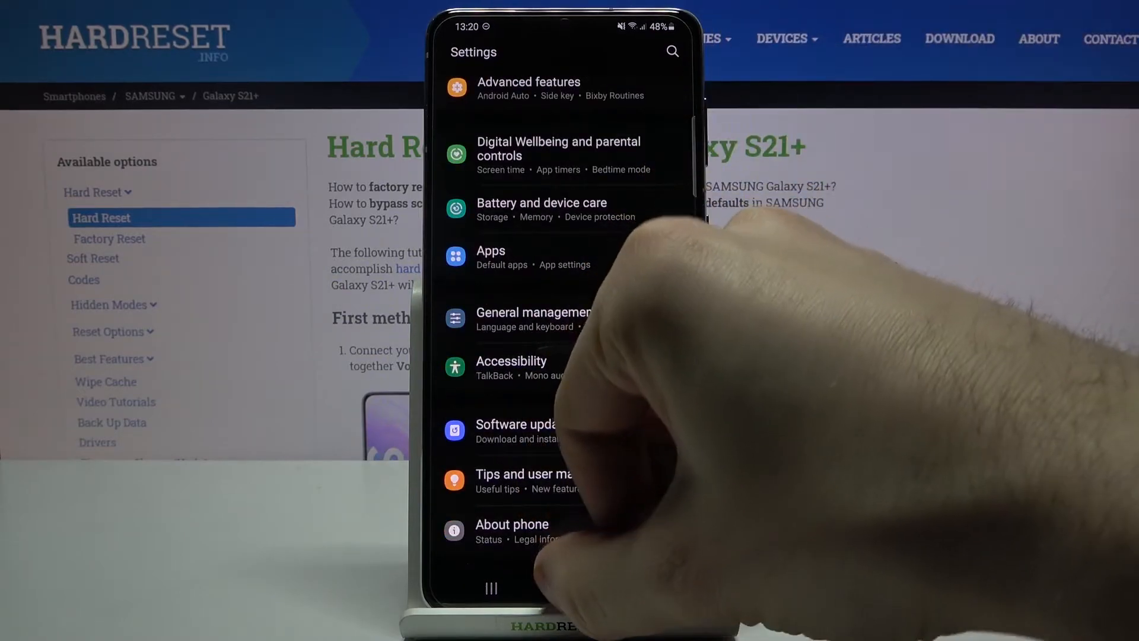
click(566, 588)
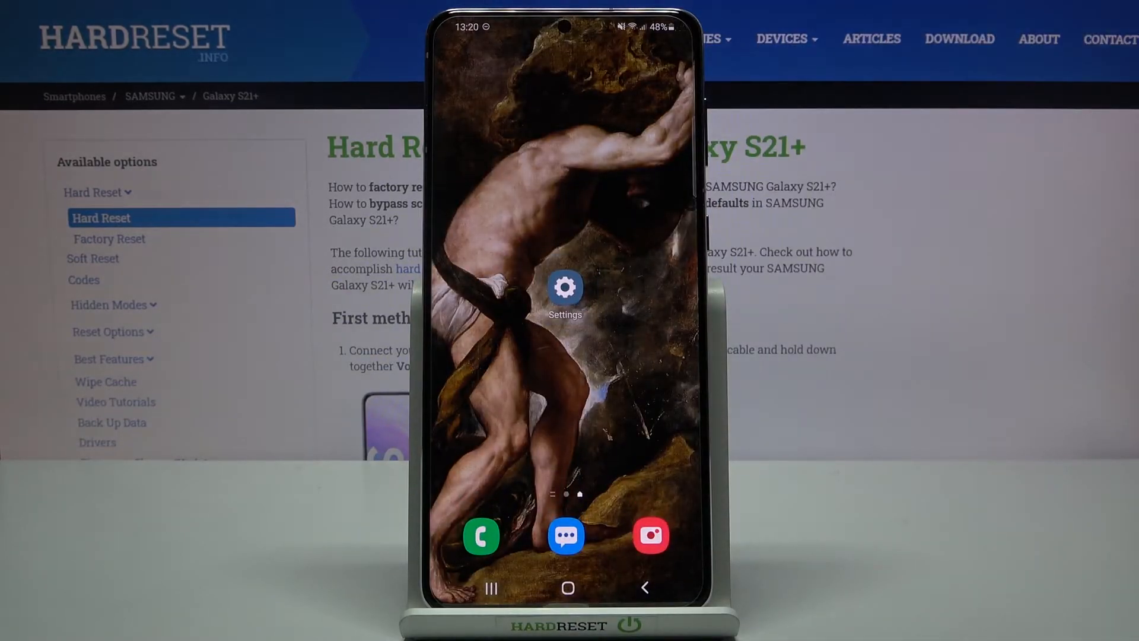